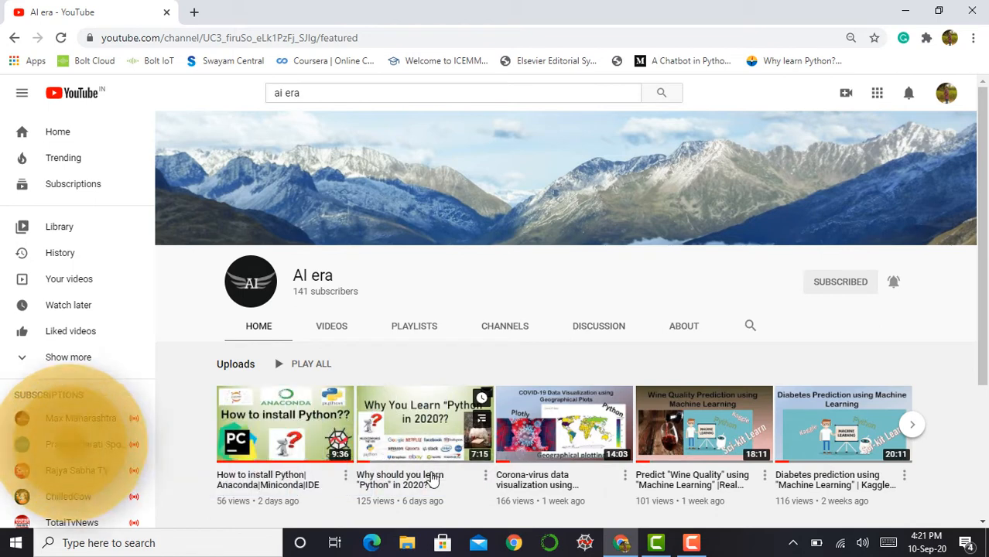
mouse_move(313, 463)
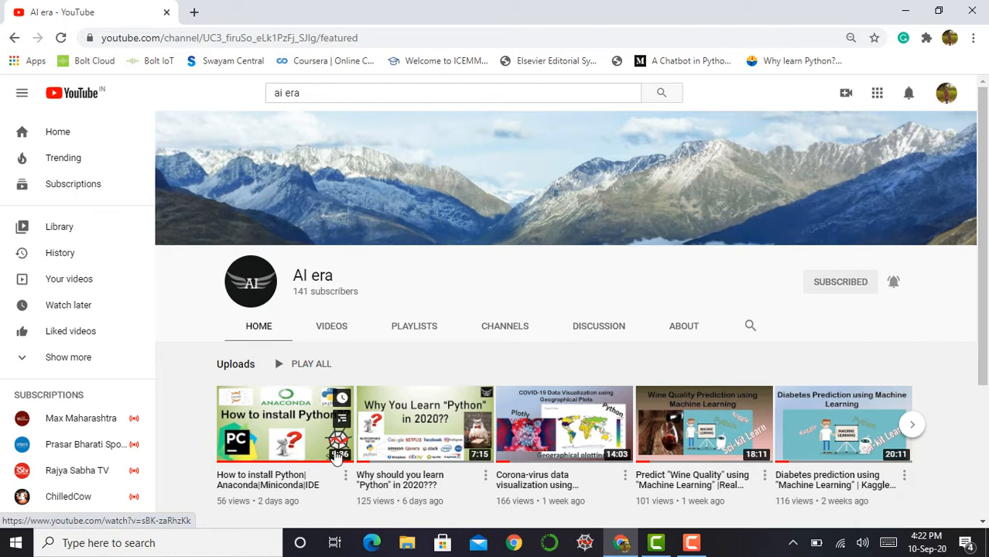
mouse_move(436, 362)
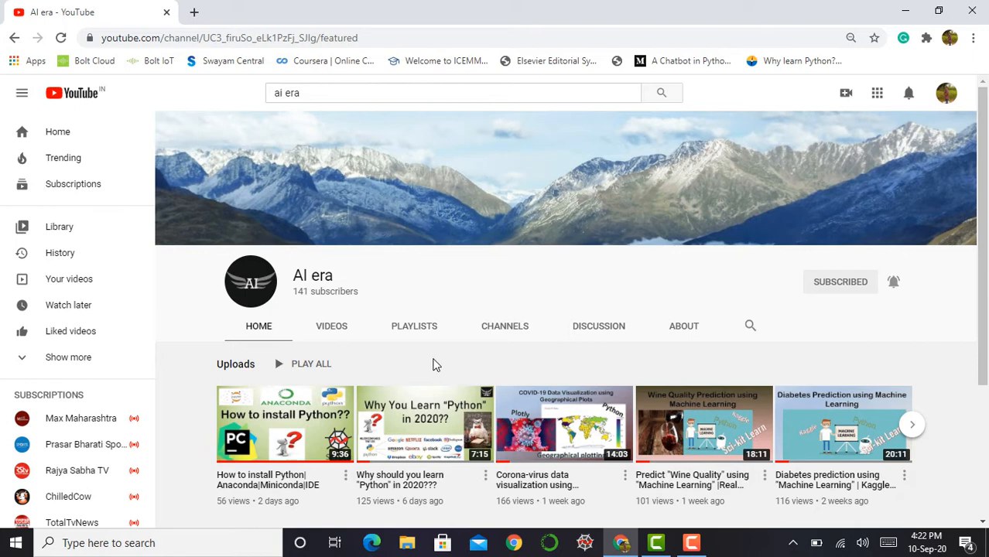
mouse_move(424, 334)
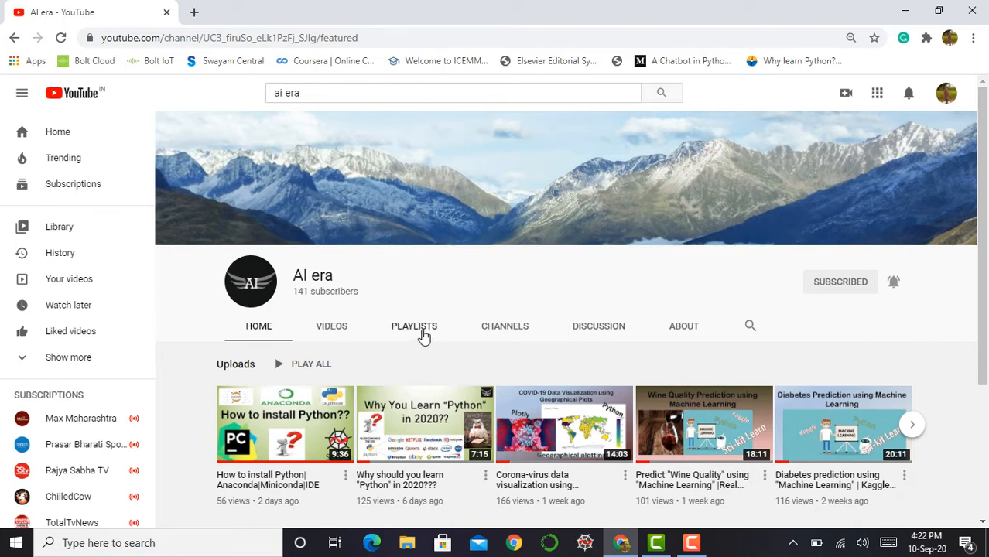
Show the AI era channel's playlists: Python, Data Visualization, Pandas and Numpy.
left_click(415, 327)
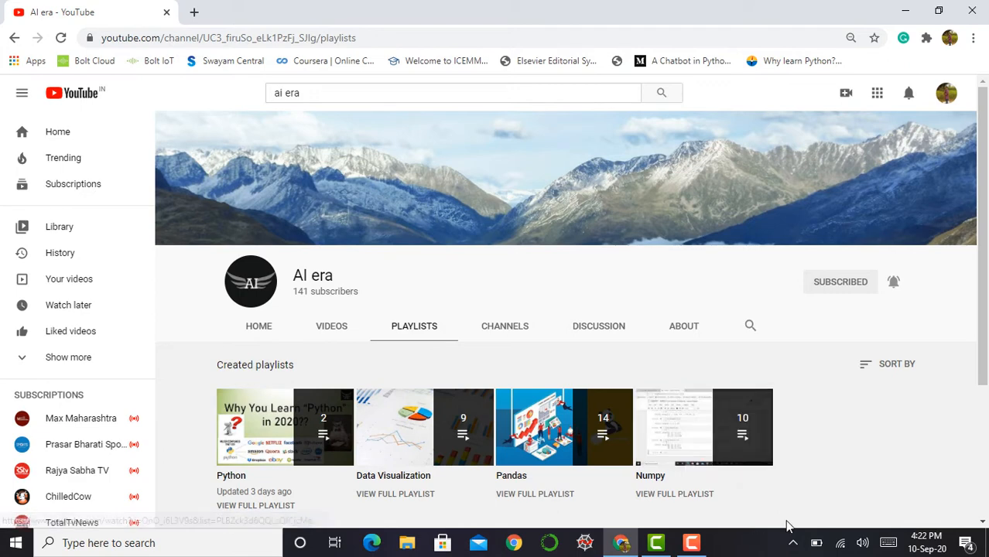
mouse_move(529, 501)
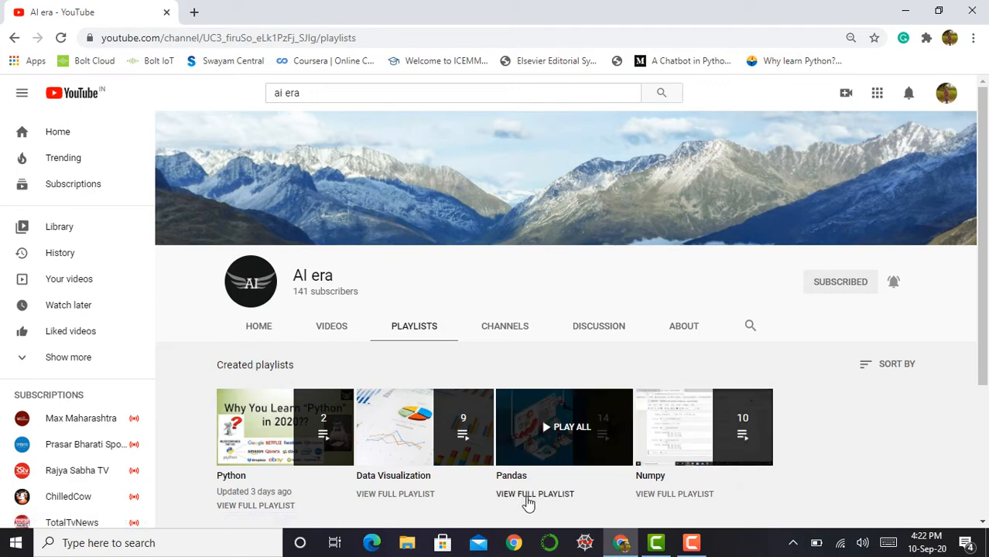
mouse_move(681, 489)
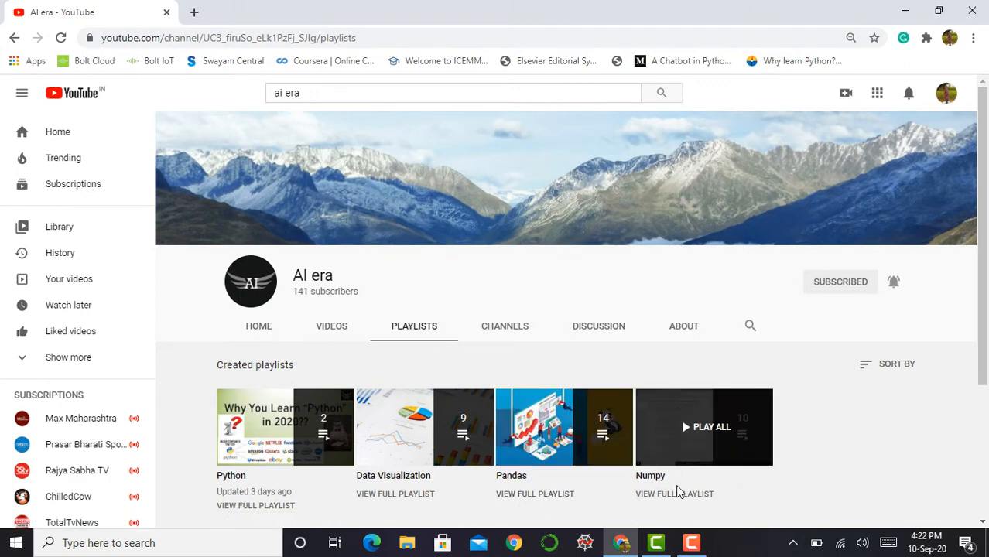
mouse_move(756, 489)
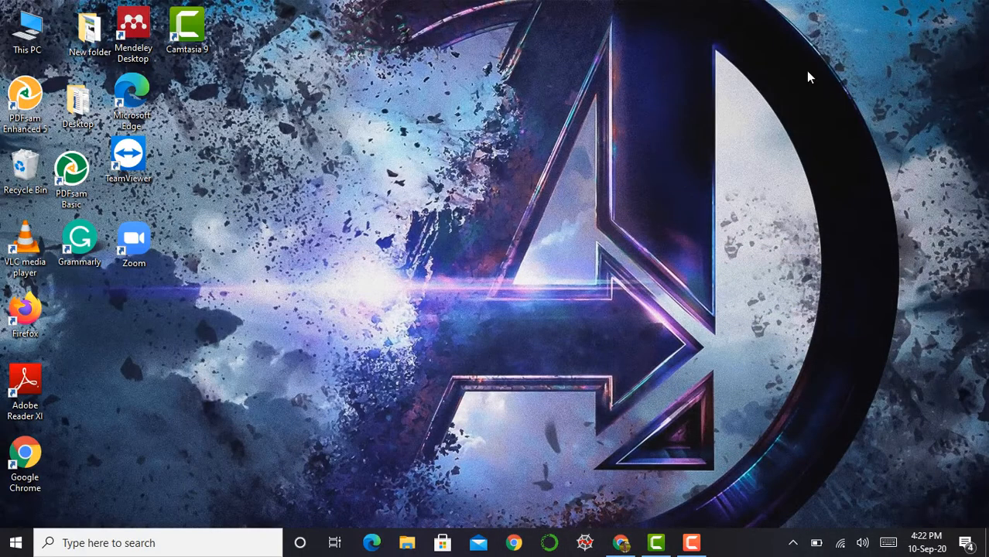
mouse_move(647, 471)
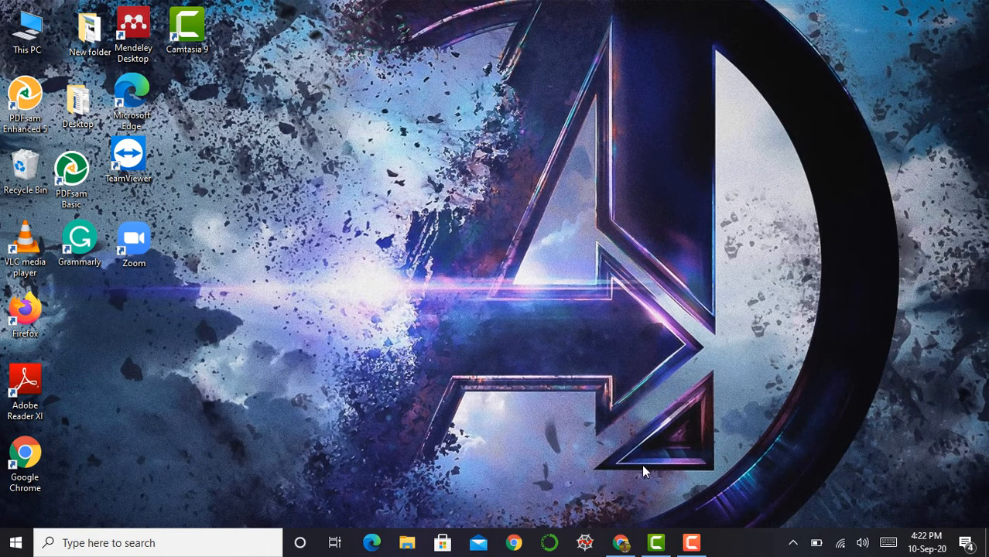
mouse_move(548, 541)
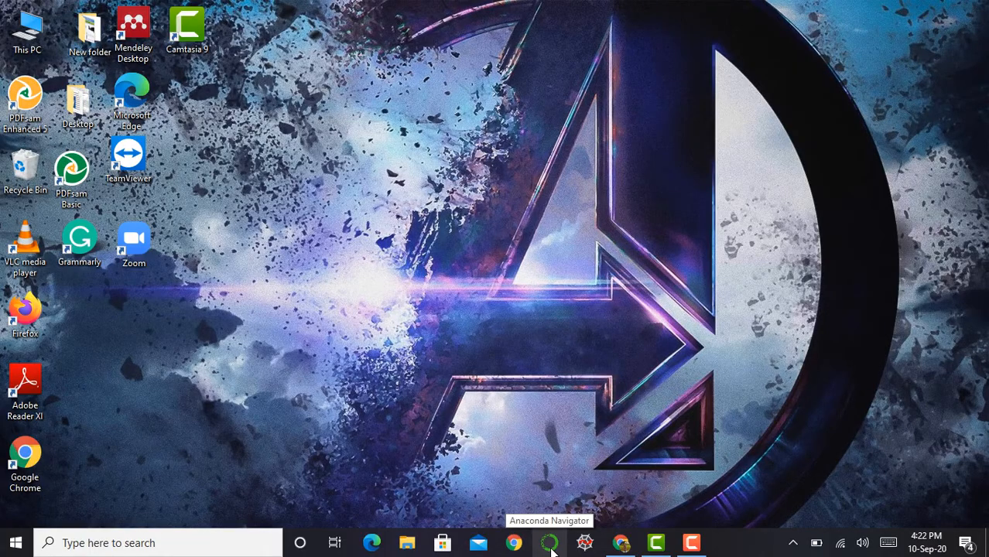
Launch Anaconda Navigator from the taskbar to its Home page.
left_click(544, 543)
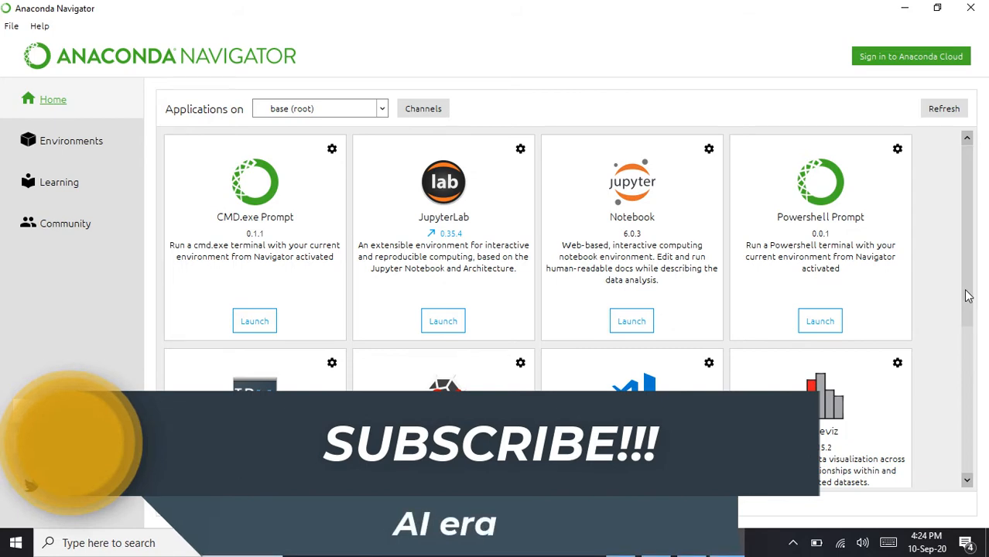
Launch Jupyter Notebook from the Anaconda Navigator Home page.
scroll("down", 3)
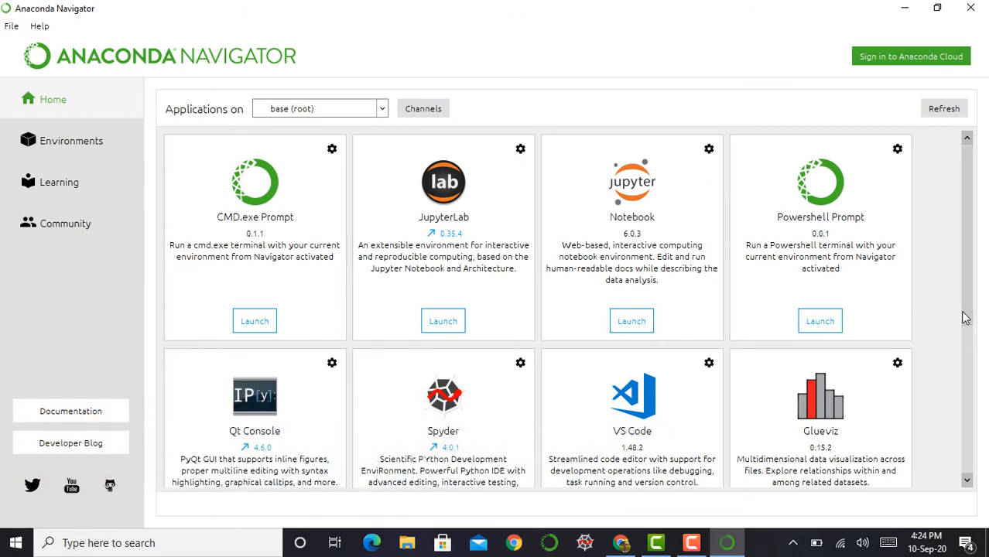
mouse_move(972, 198)
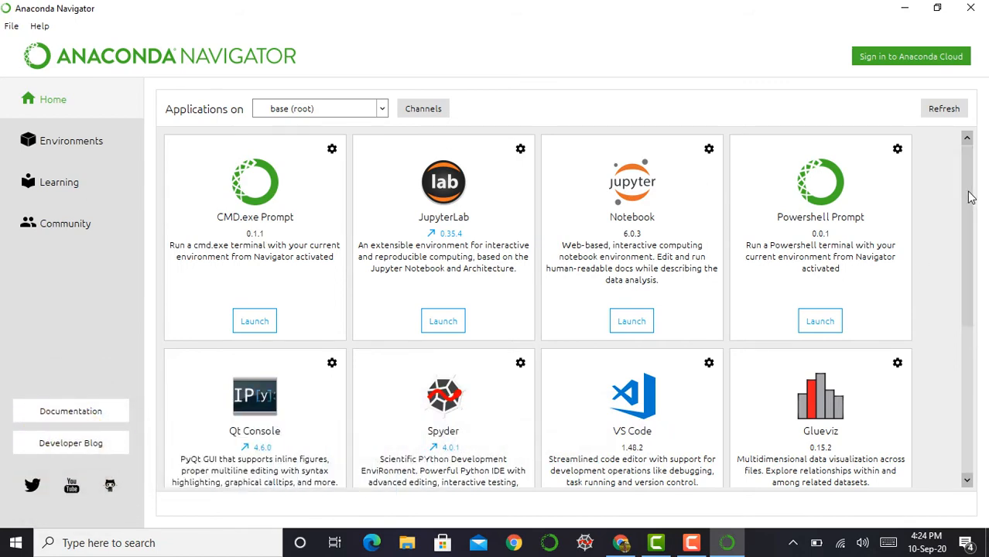
scroll("down", 3)
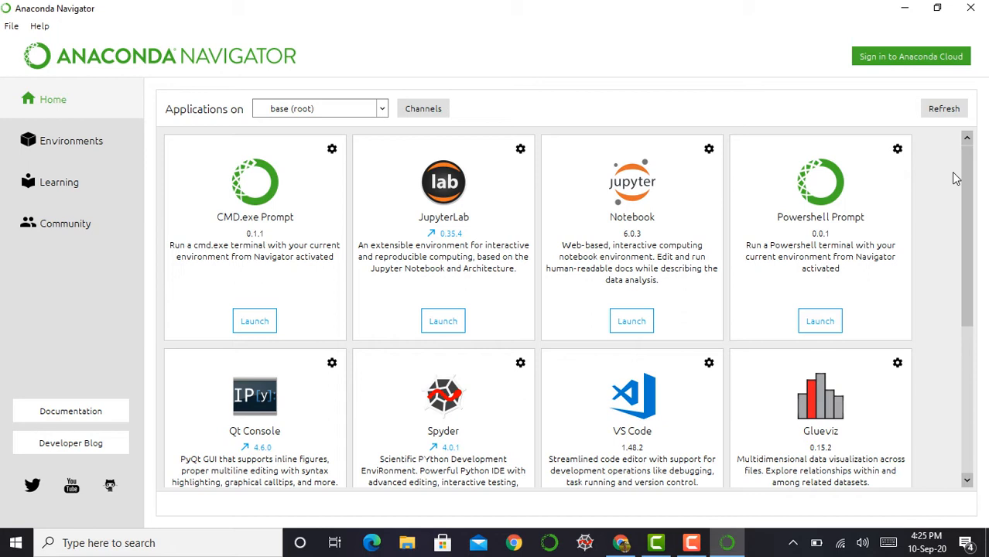
mouse_move(653, 291)
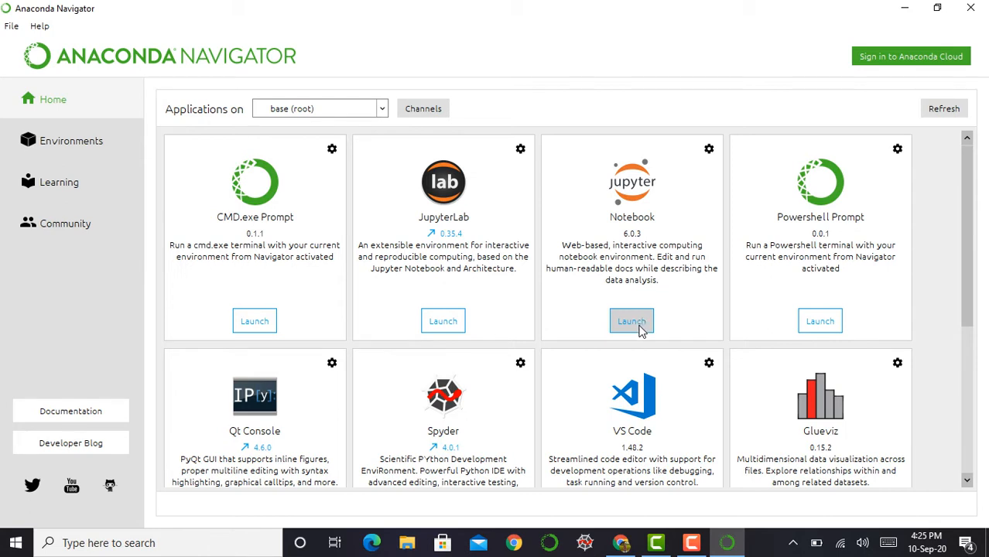
left_click(632, 321)
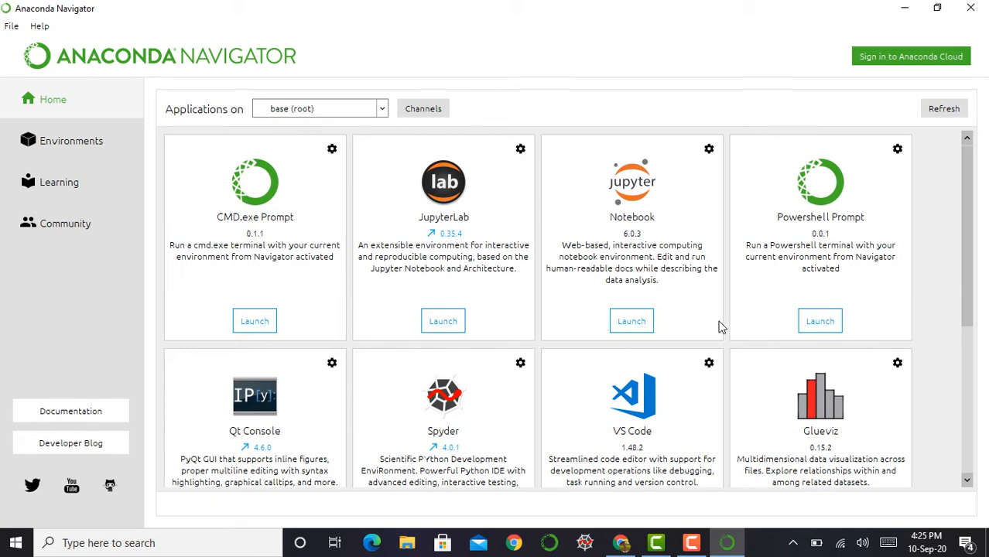
mouse_move(916, 349)
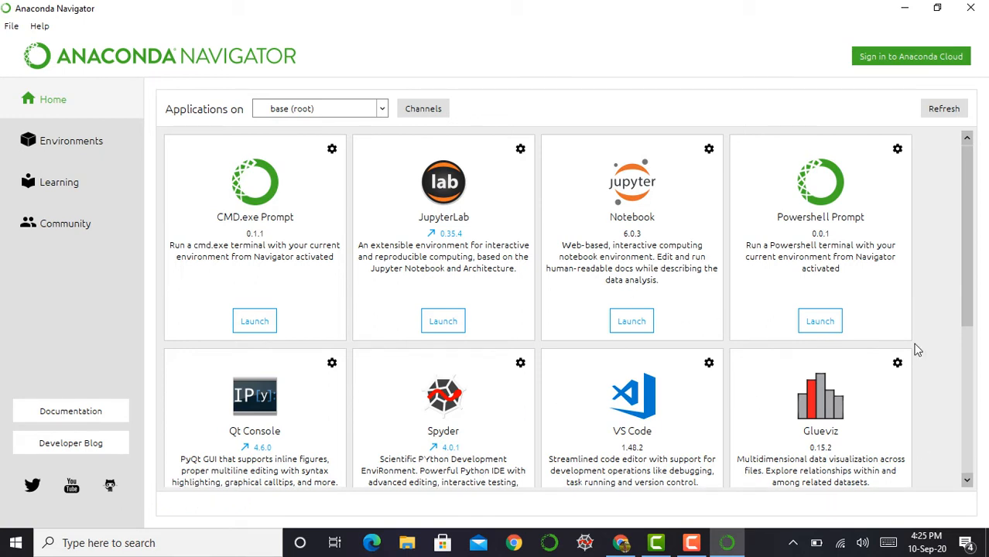
mouse_move(688, 237)
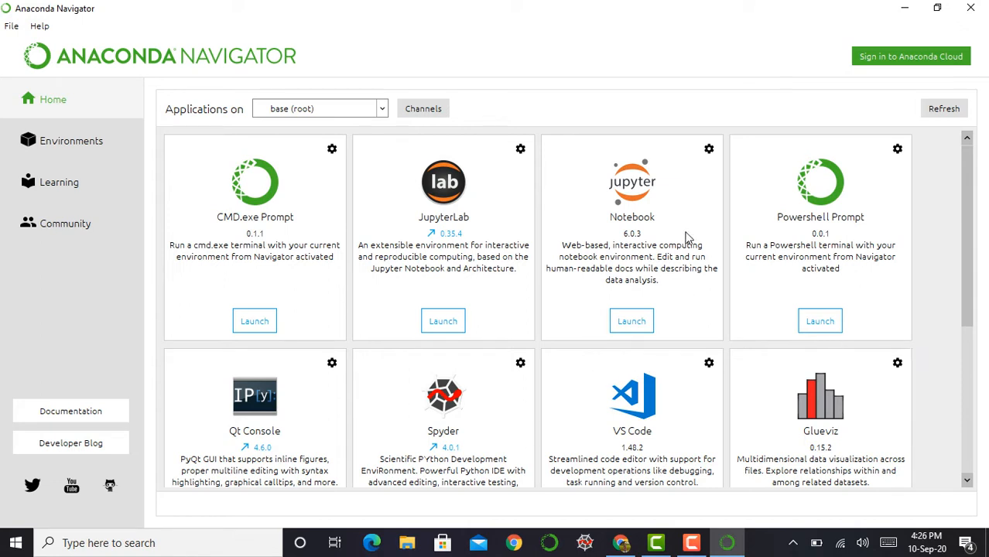
mouse_move(594, 373)
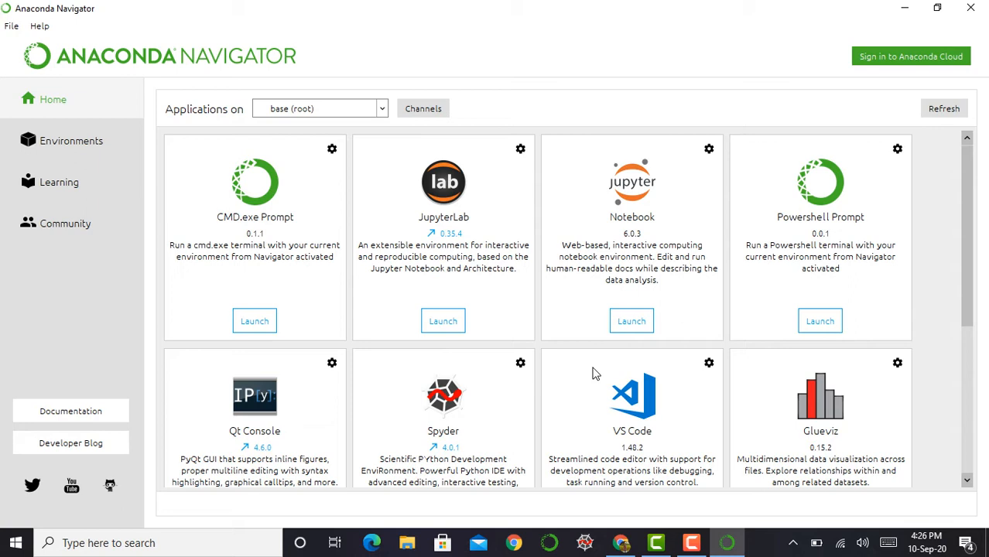
mouse_move(433, 514)
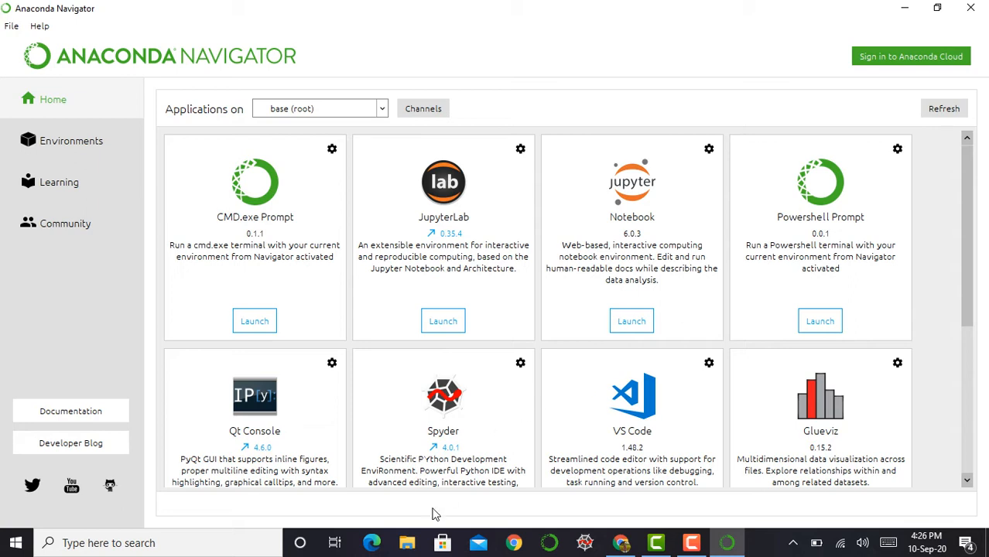
mouse_move(371, 543)
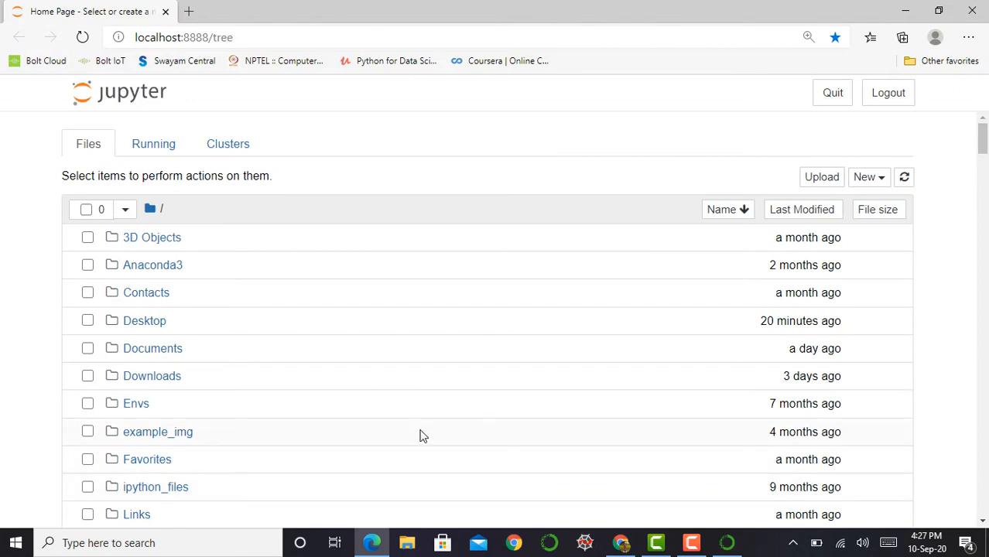
mouse_move(371, 543)
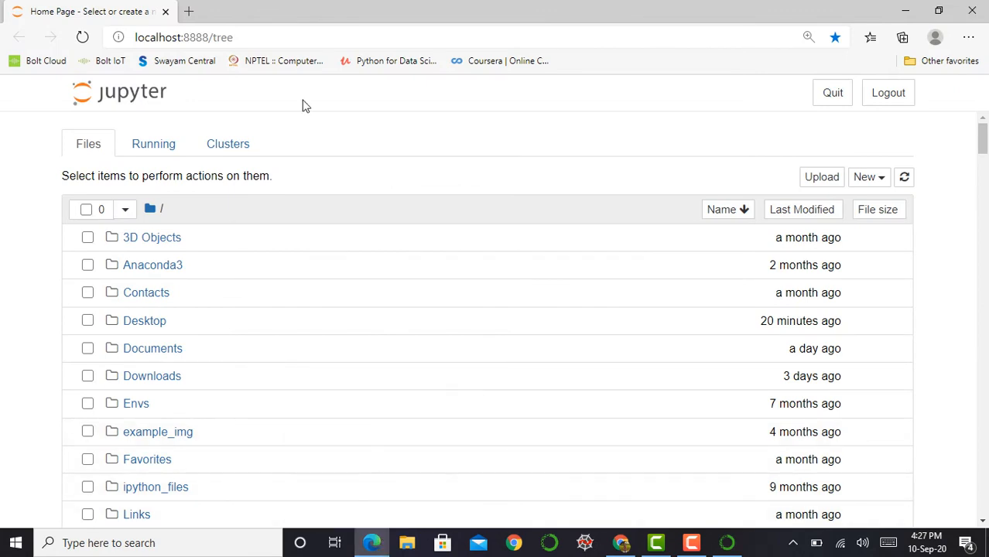
mouse_move(189, 61)
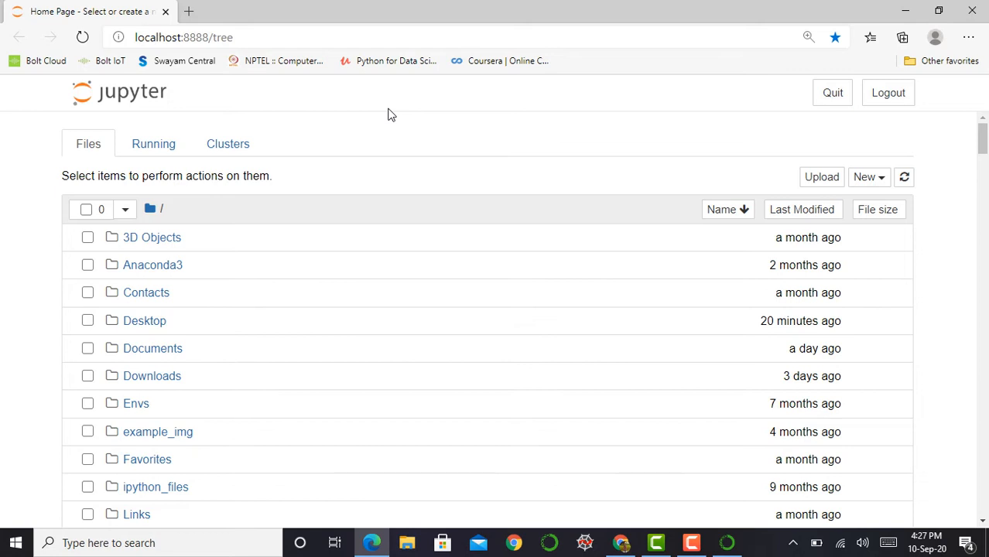
mouse_move(615, 198)
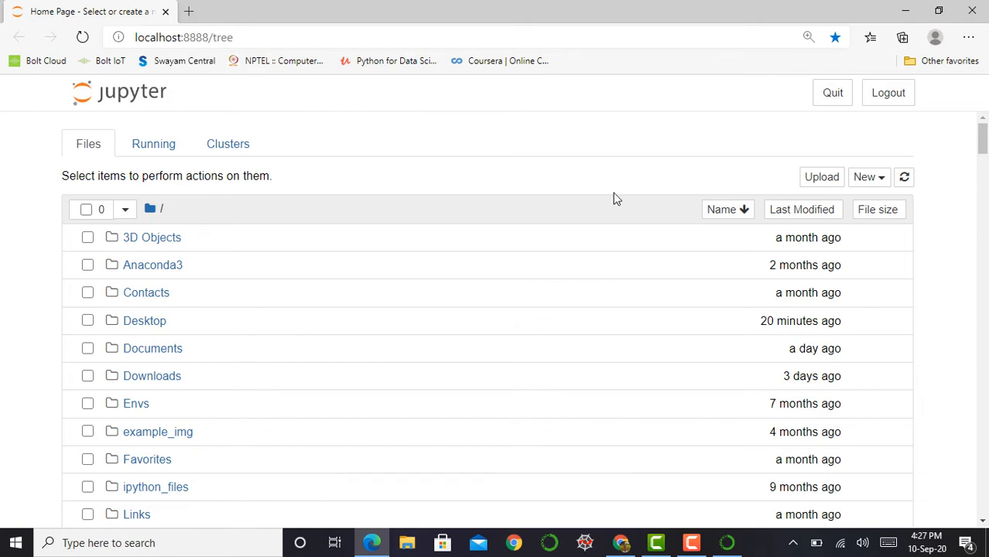
mouse_move(858, 136)
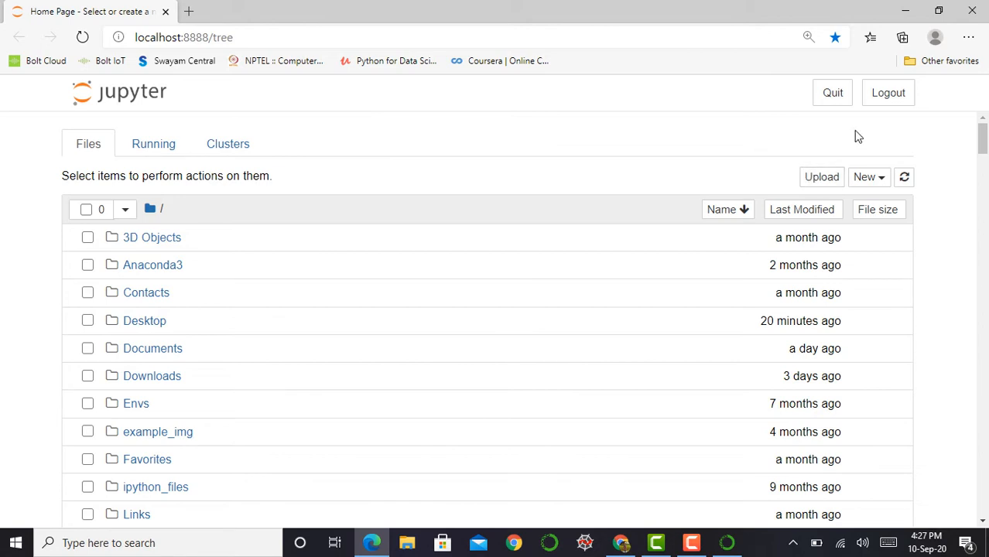
mouse_move(889, 93)
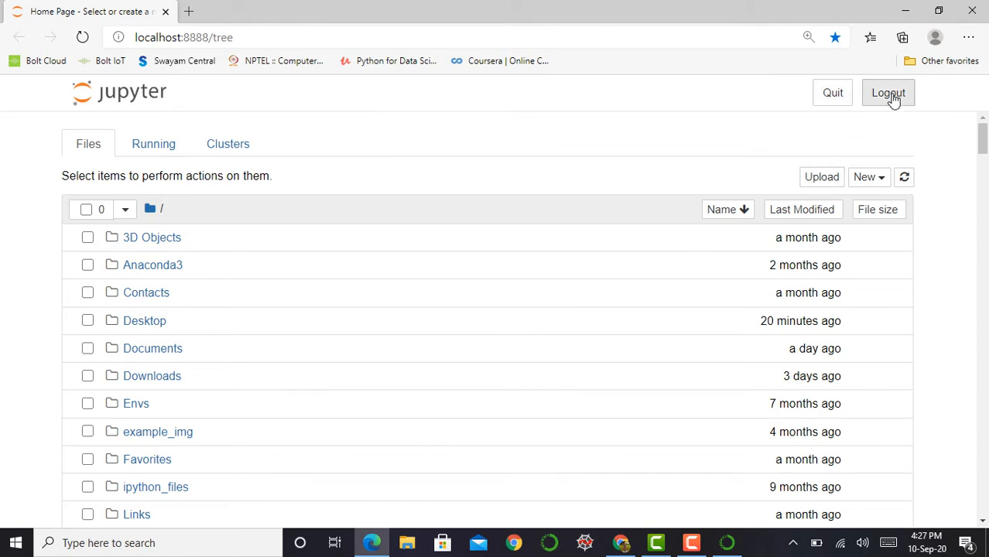
mouse_move(820, 177)
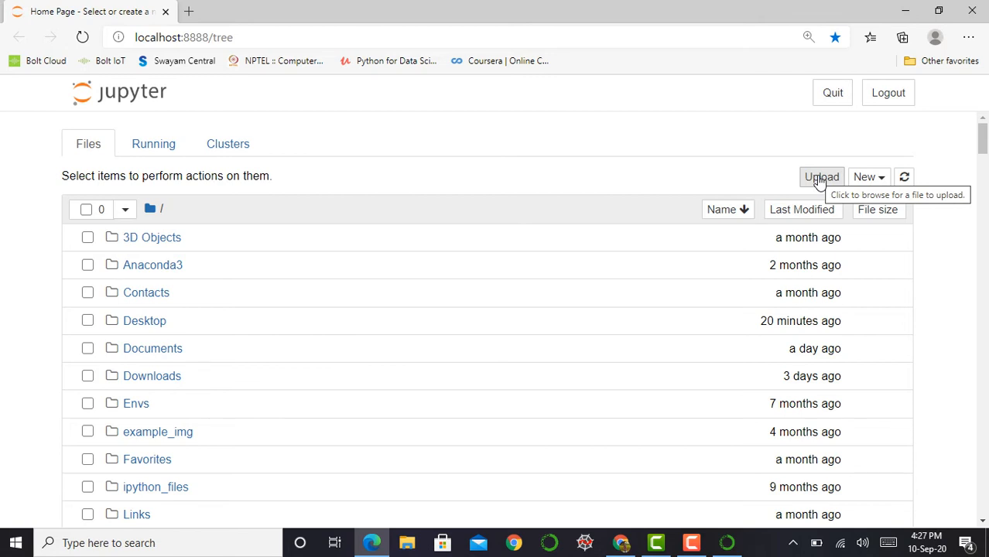
mouse_move(868, 186)
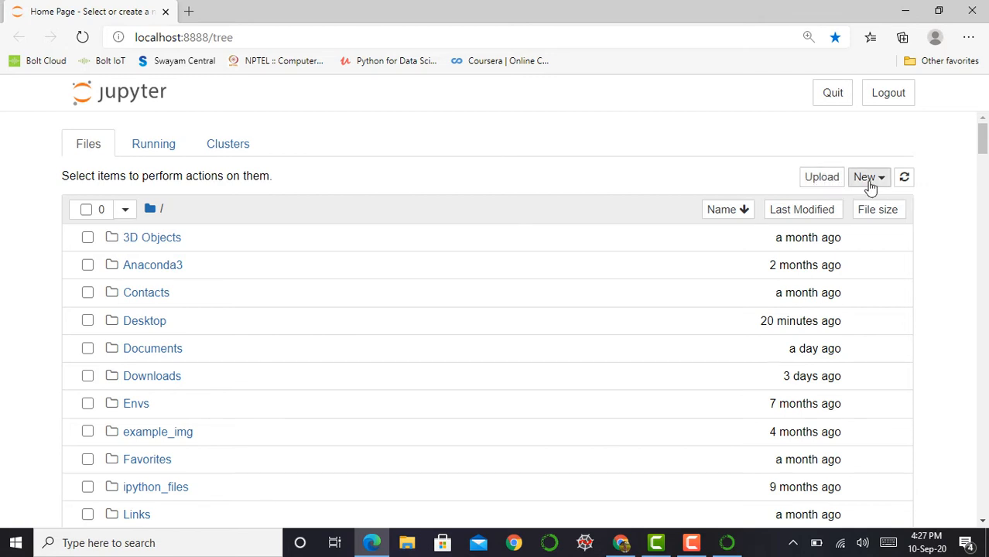
Create a new Python 3 notebook (Untitled24) from the Jupyter home page.
left_click(868, 177)
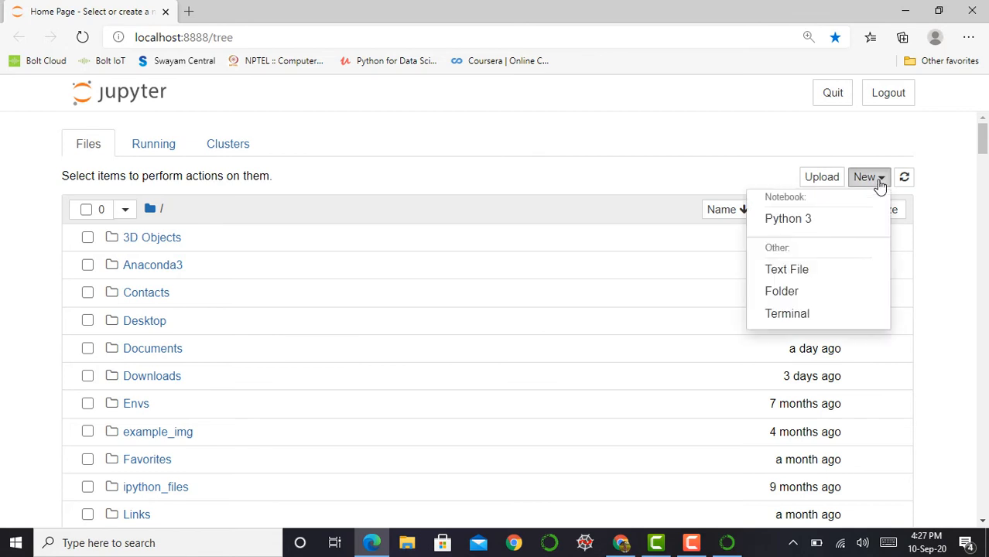
mouse_move(817, 223)
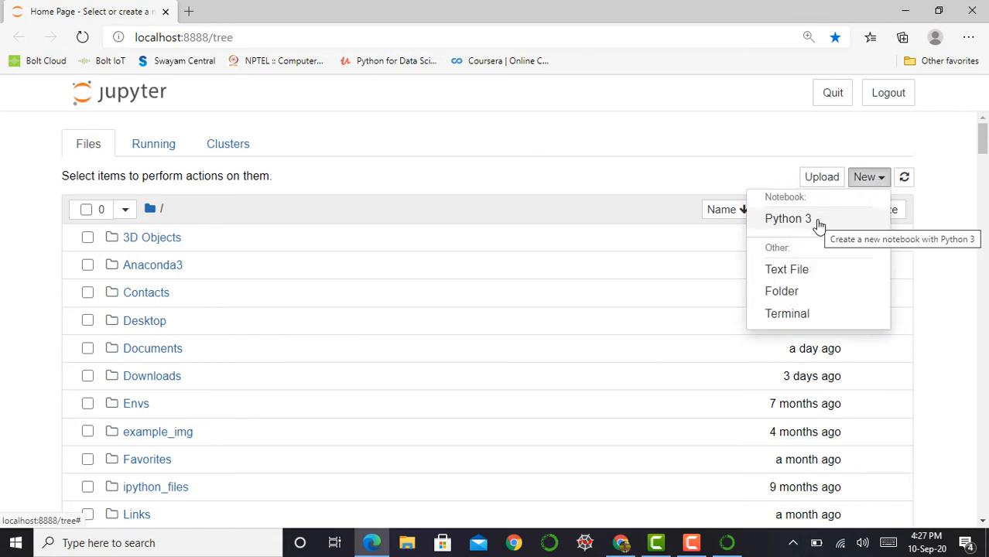
left_click(787, 218)
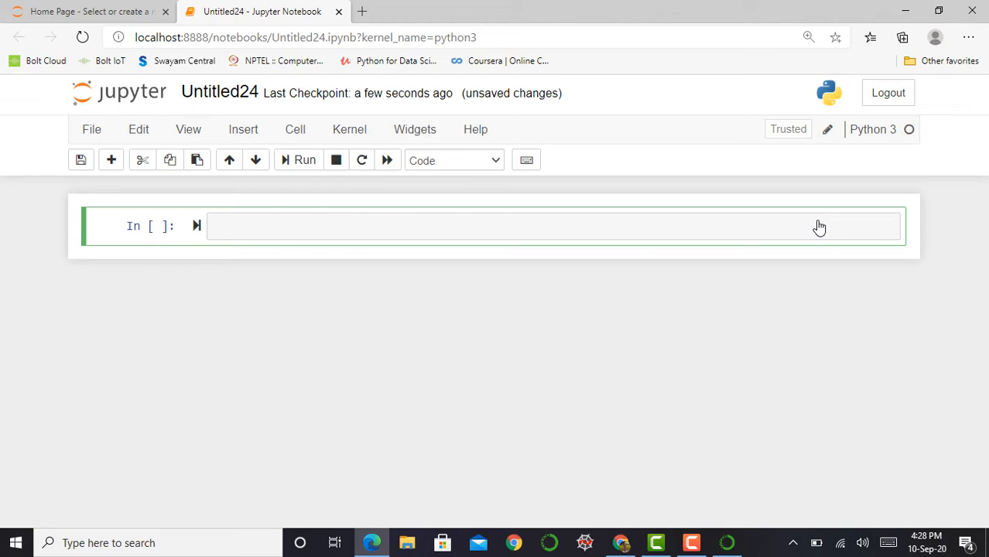
mouse_move(363, 136)
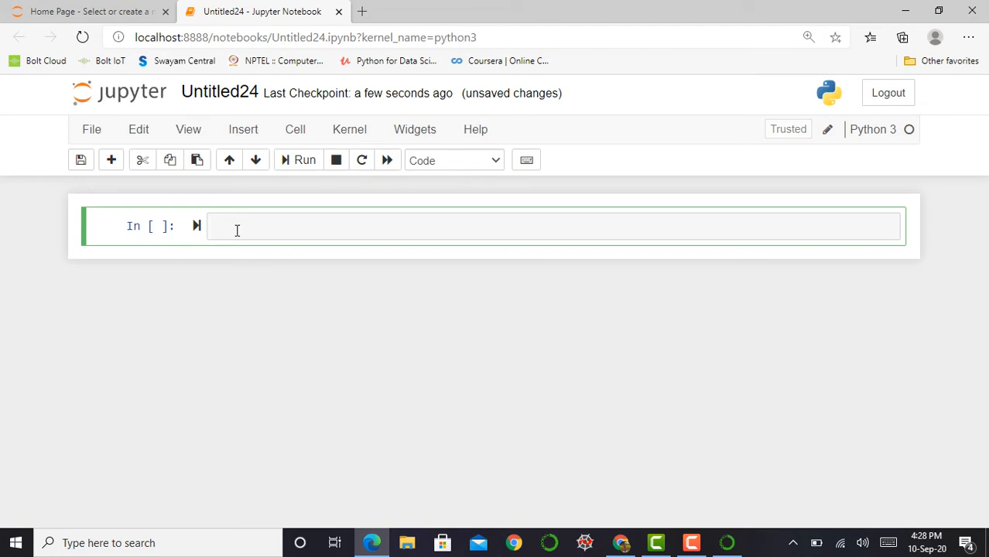
Enter print("hello_world") into the first code cell of Untitled24.
left_click(237, 226)
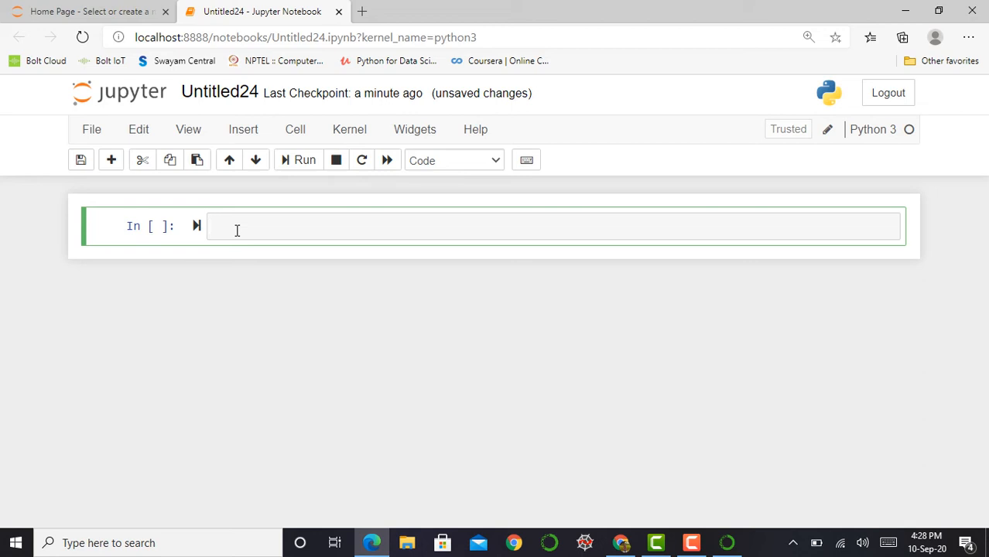
type("print(")
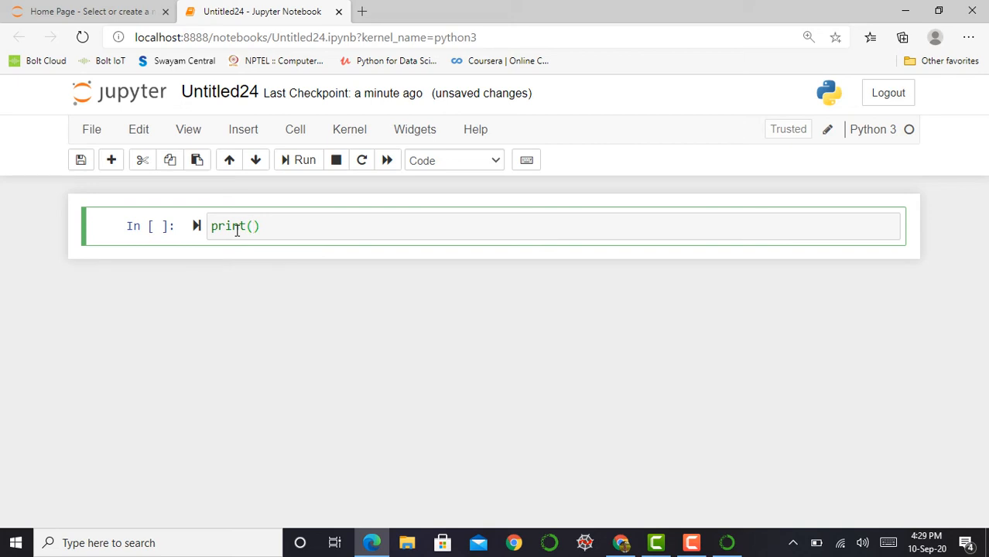
type("\"h\"")
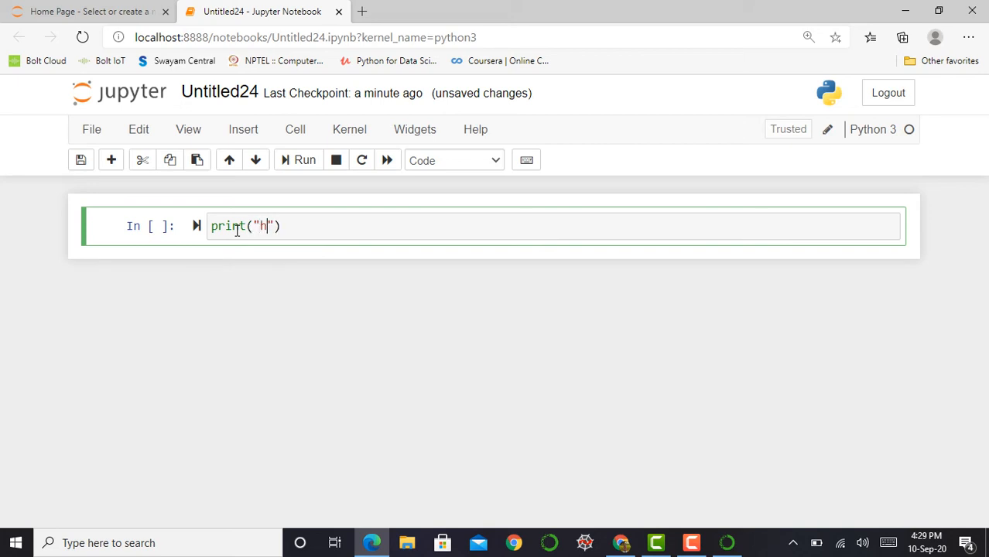
type("ello")
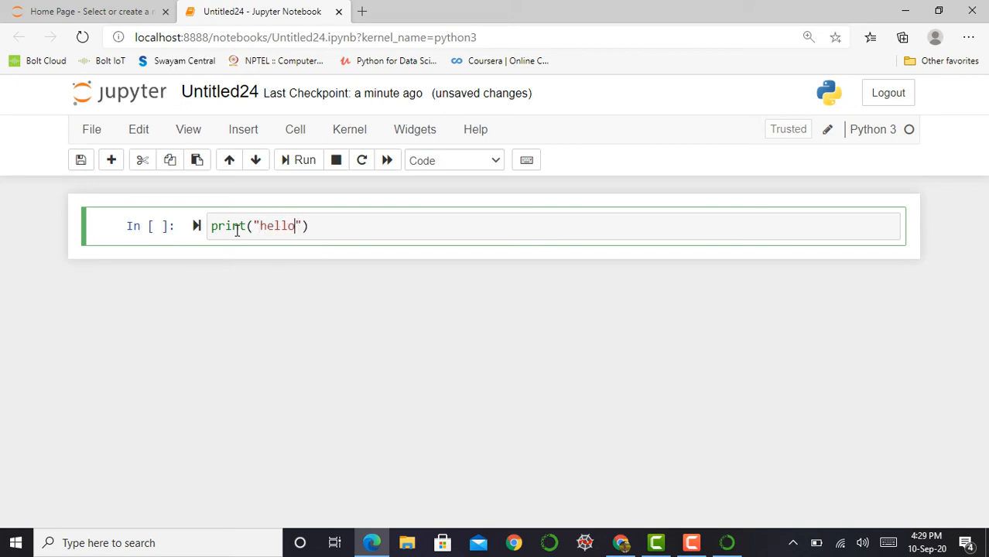
type("_w")
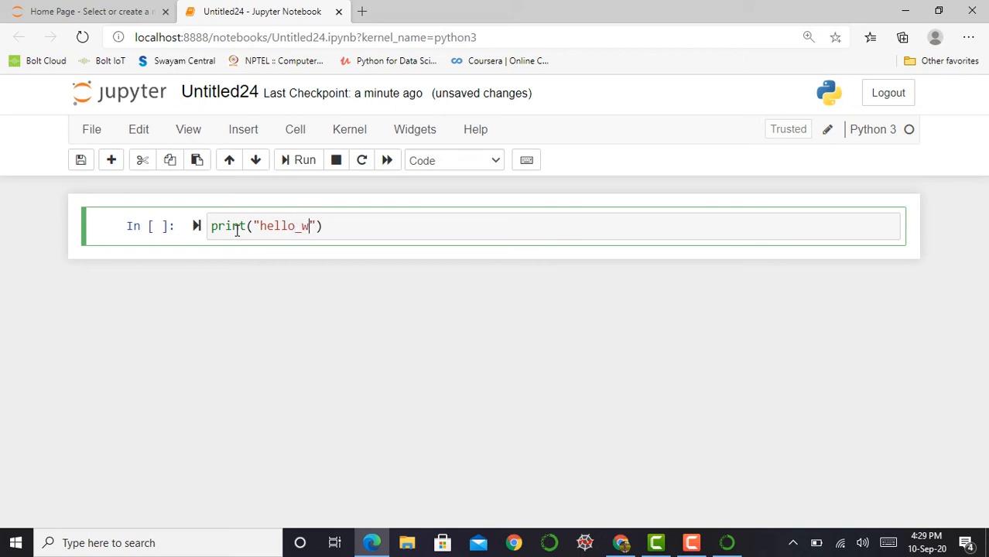
type("orld")
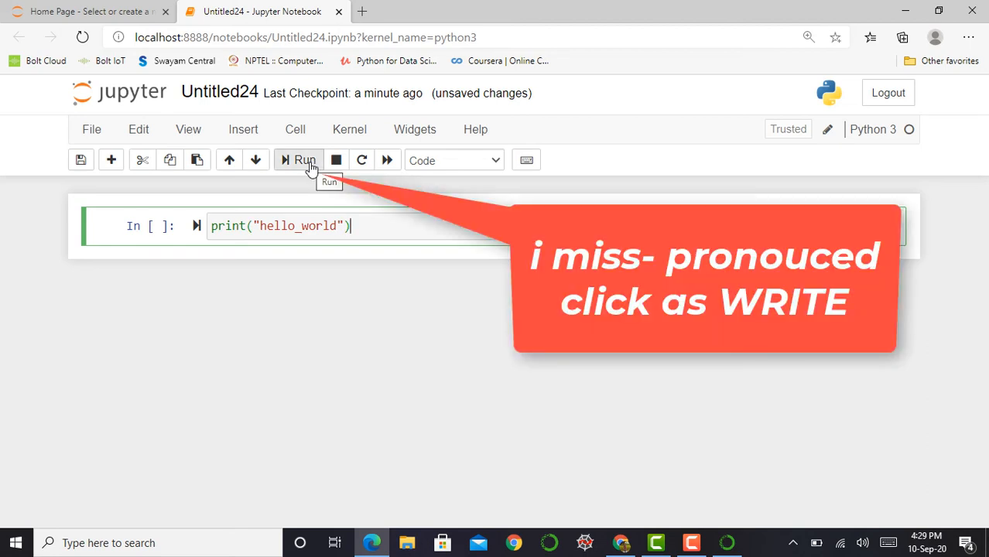
Run the first cell so it prints hello_world, then move into the new cell below.
left_click(304, 159)
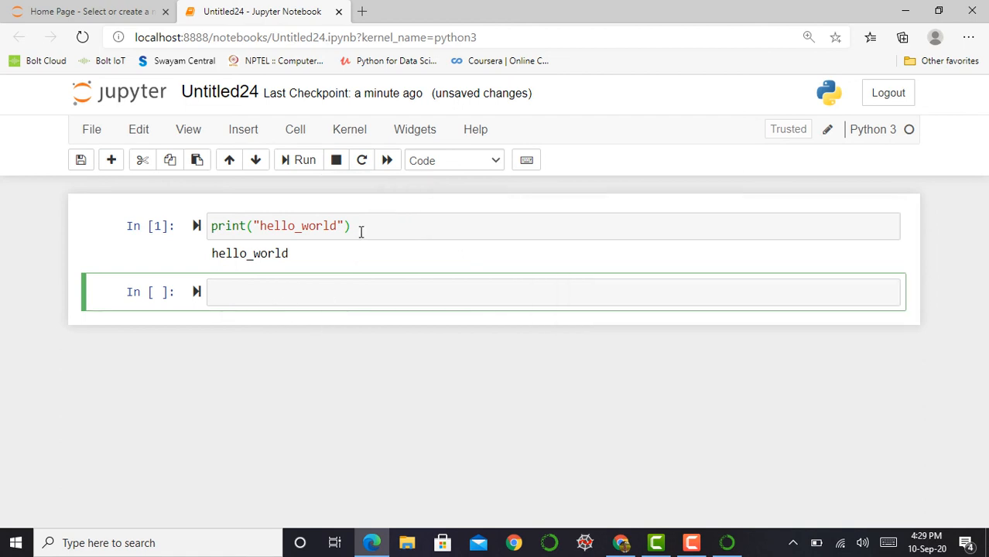
left_click(356, 226)
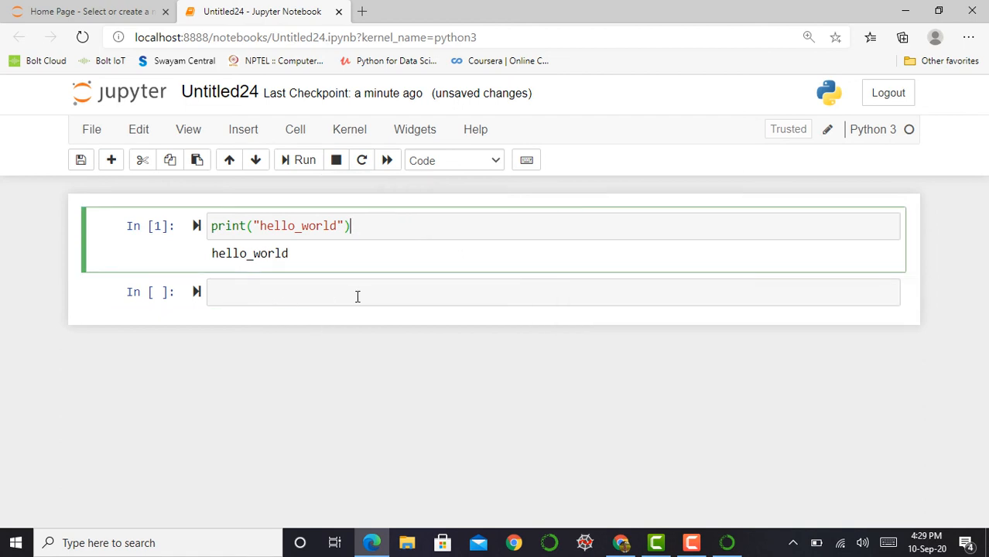
left_click(356, 292)
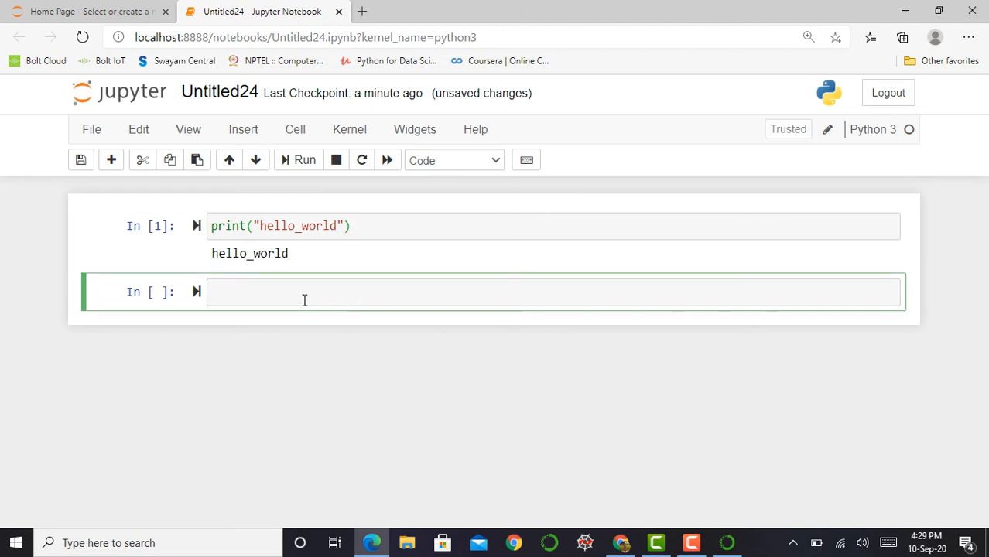
Begin a second print statement, print("Hello AIera"), in the next cell.
type("print(\"")
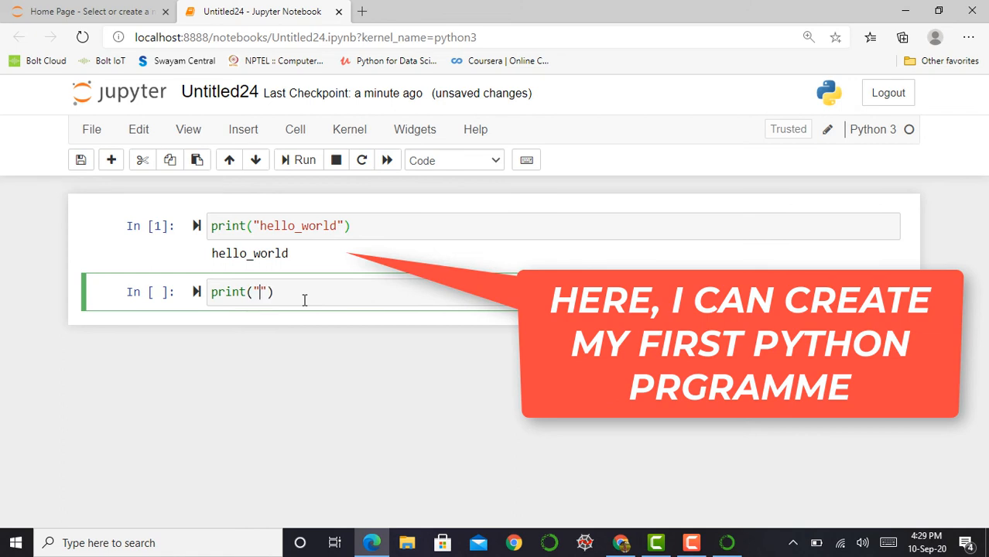
type("Helod")
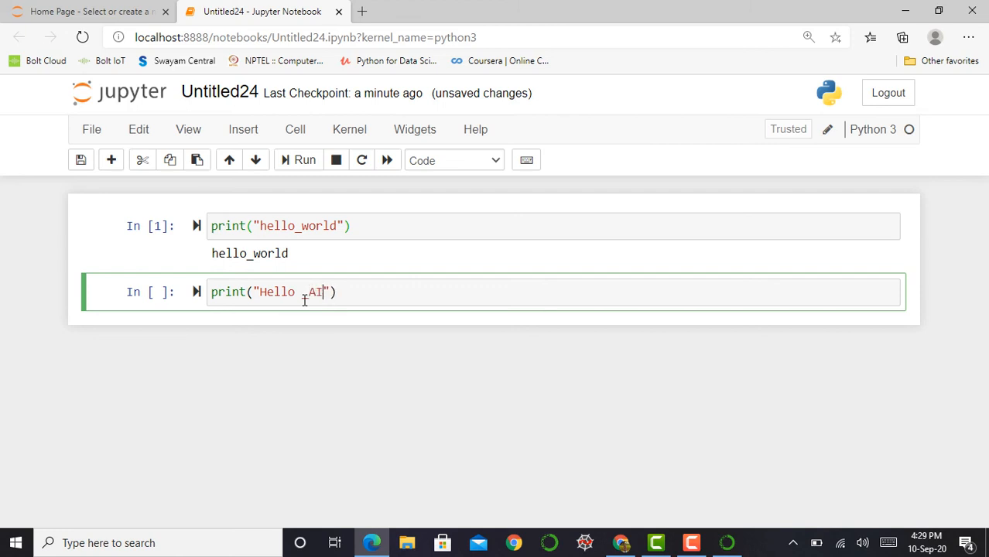
type("era")
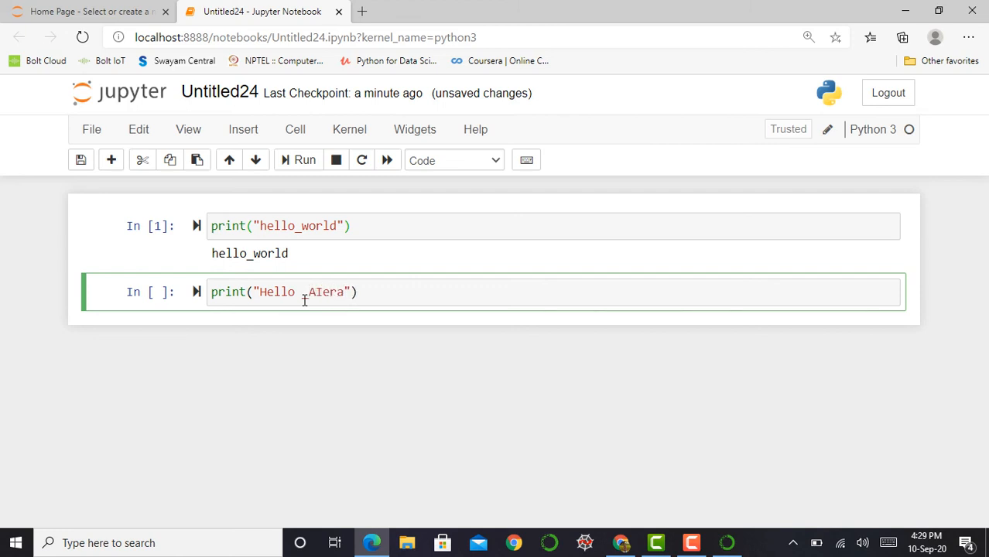